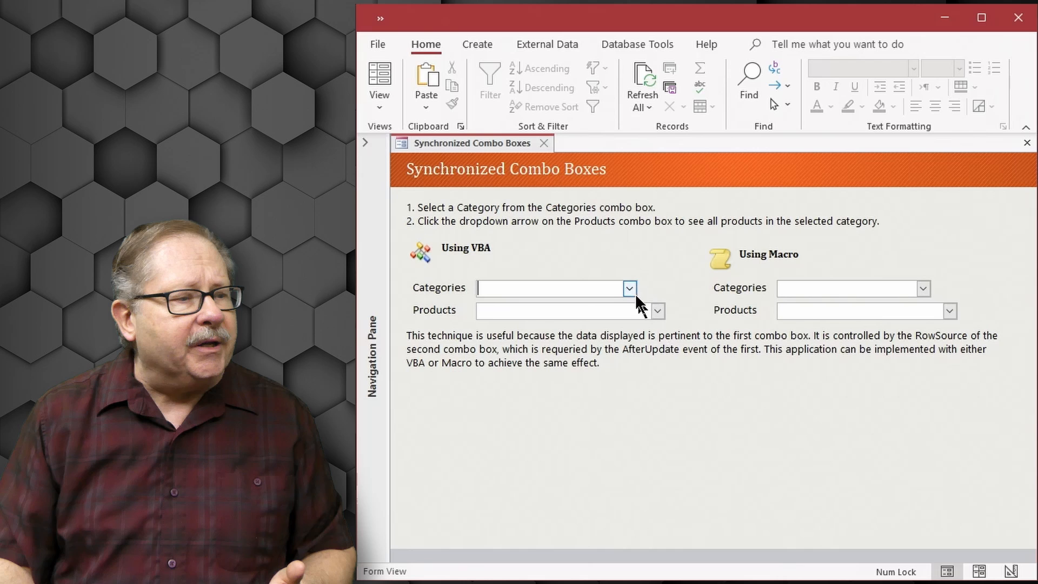
# Step: In the VBA section choose category Soups and product Northwind Traders Clam Chowder
pyautogui.click(627, 287)
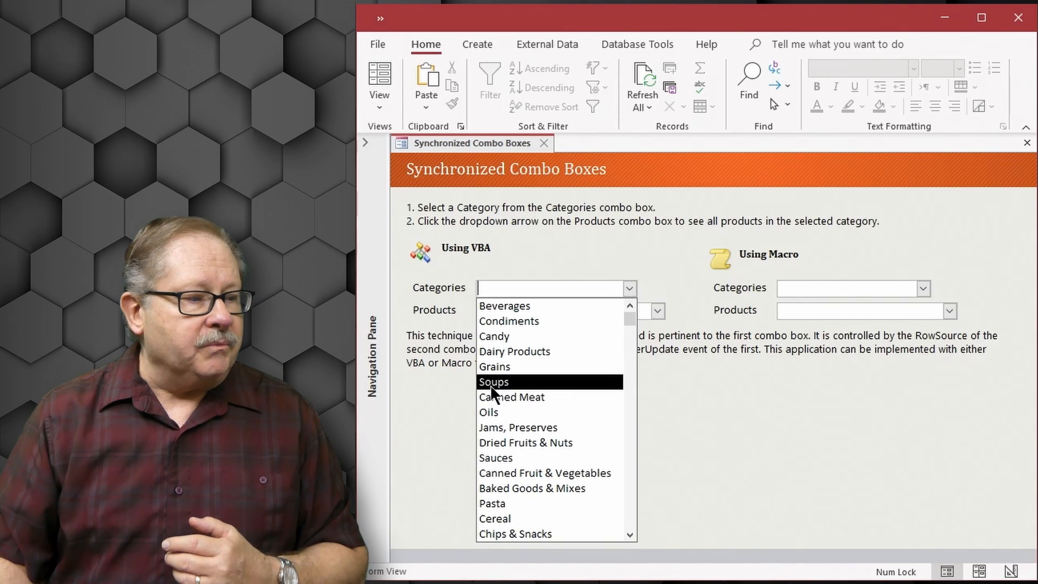
pyautogui.click(493, 381)
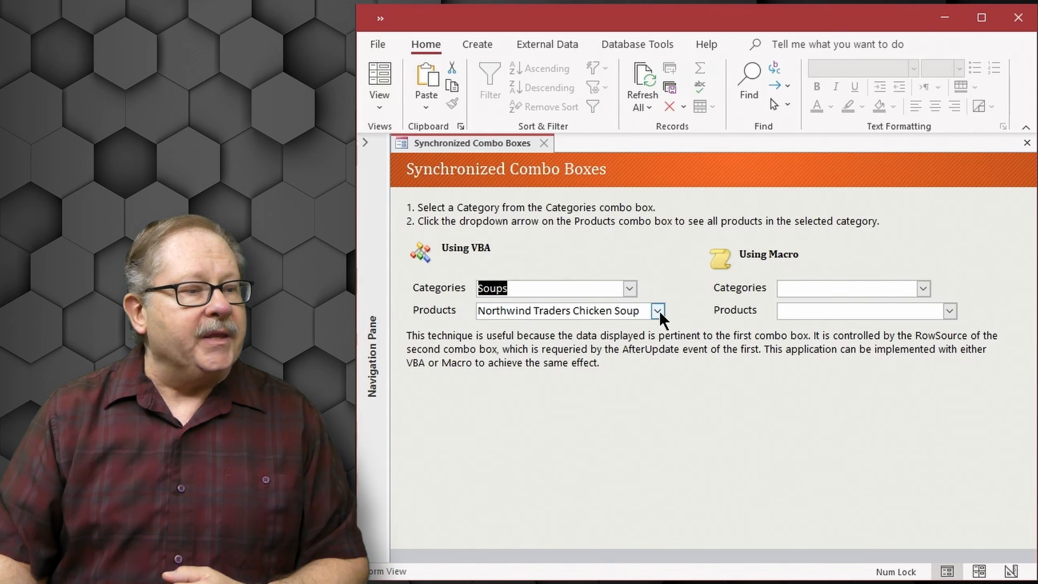
pyautogui.click(658, 311)
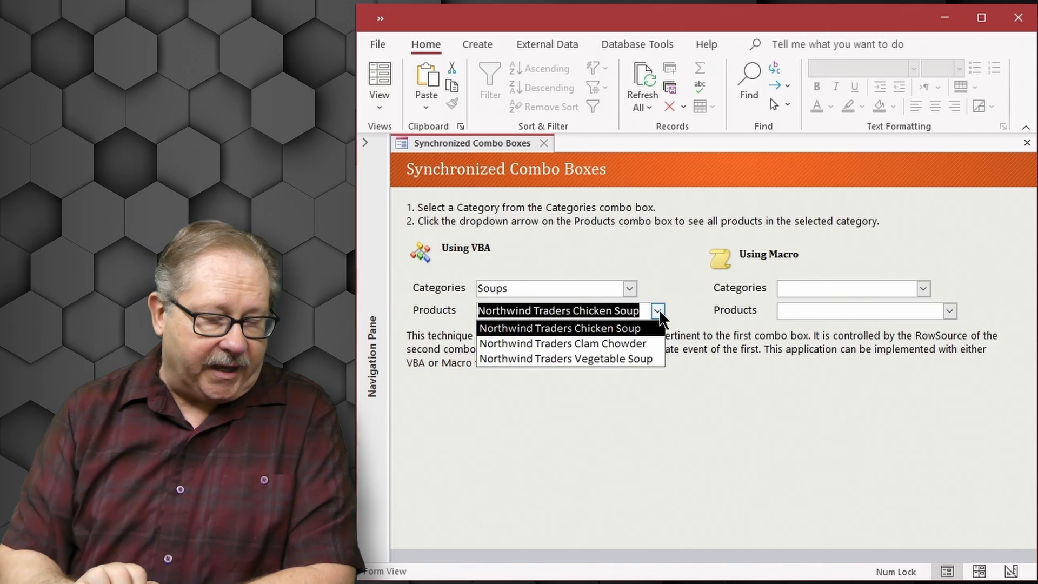
pyautogui.moveTo(621, 376)
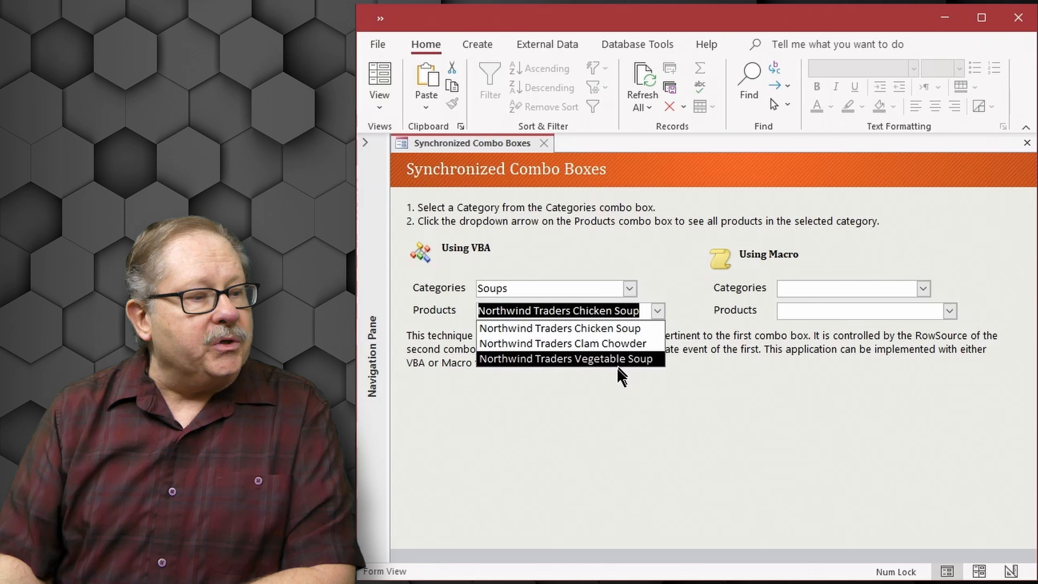
pyautogui.moveTo(608, 376)
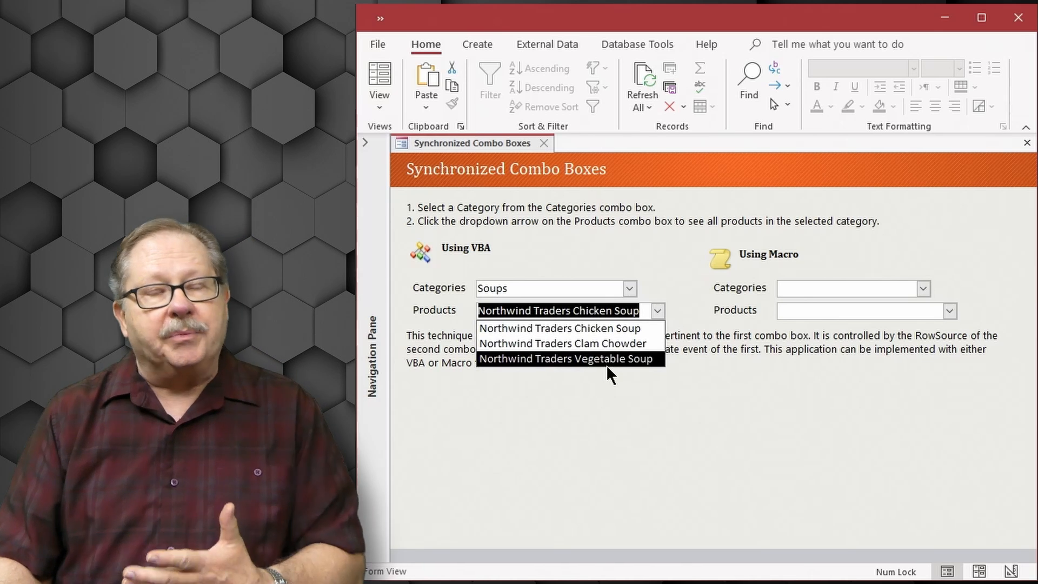
pyautogui.click(564, 344)
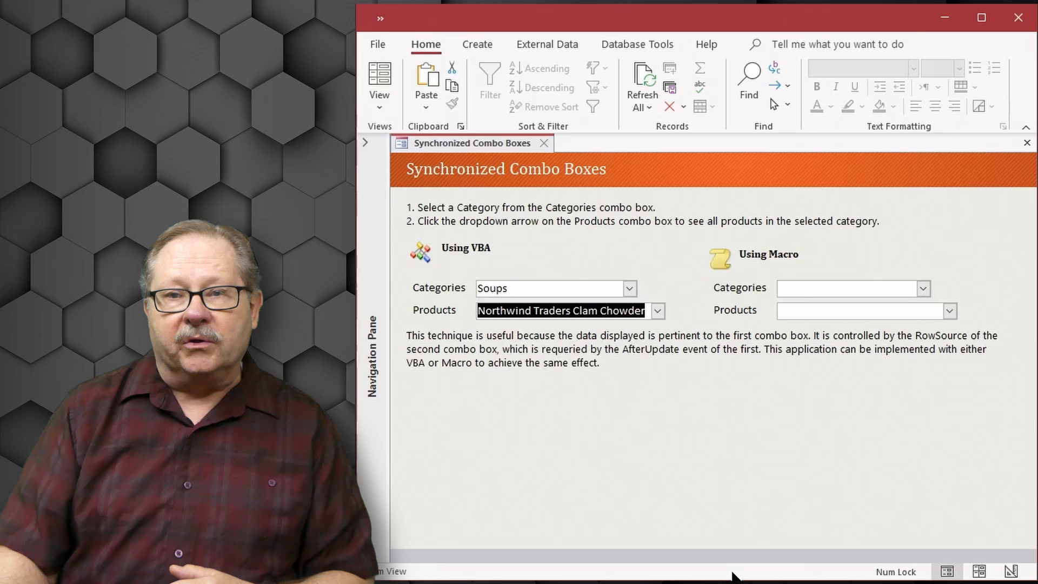
pyautogui.moveTo(506, 268)
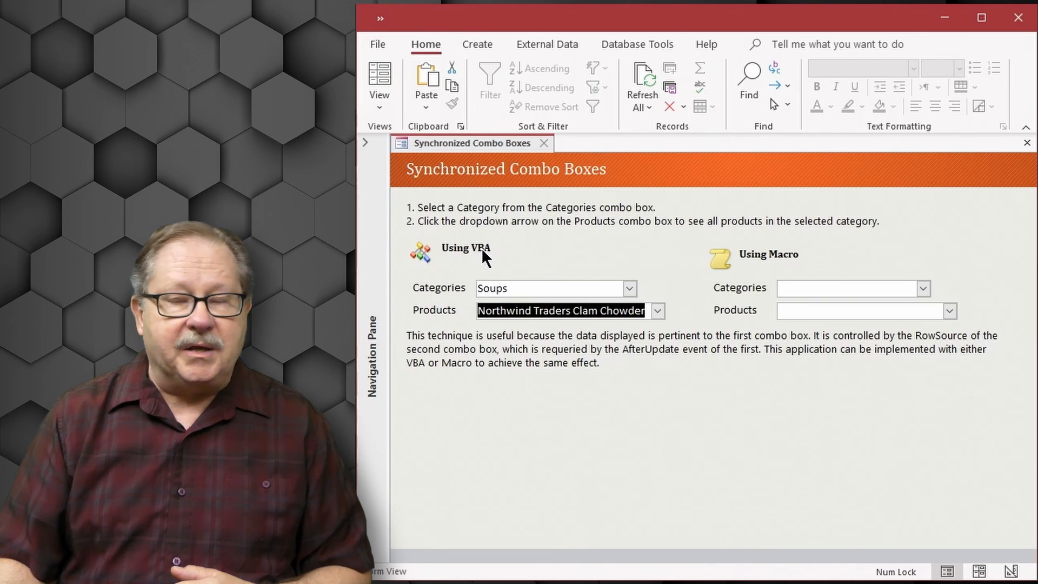
pyautogui.moveTo(787, 268)
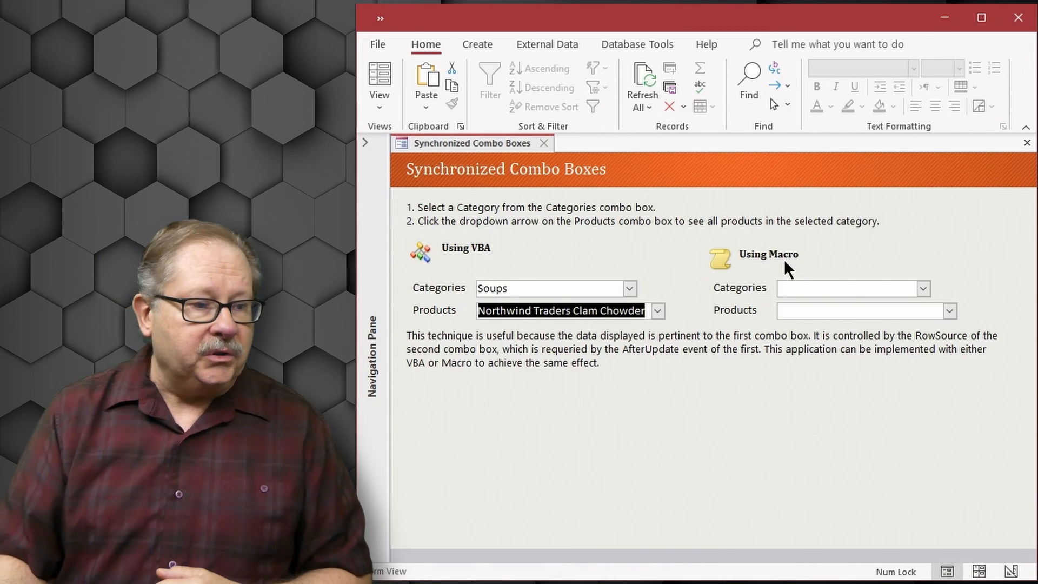
# Step: In the Macro section choose category Soups and product Northwind Traders Chicken Soup
pyautogui.click(922, 288)
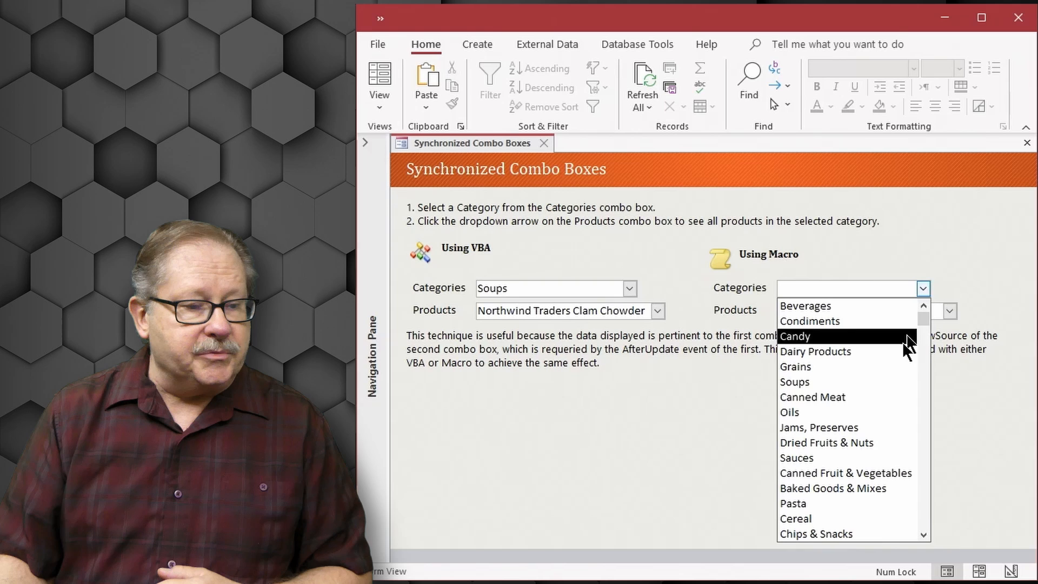
pyautogui.click(794, 381)
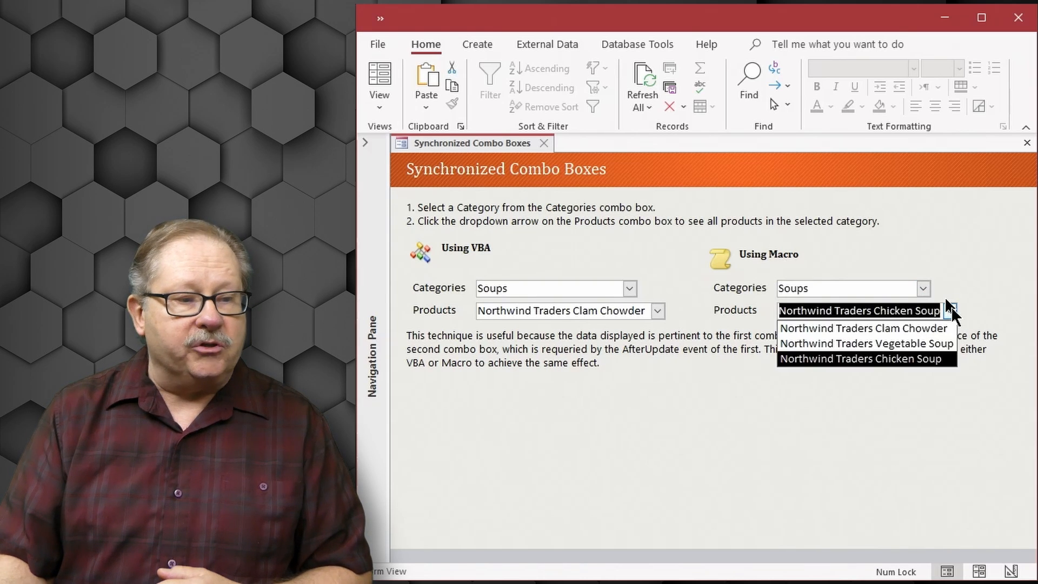
pyautogui.click(858, 358)
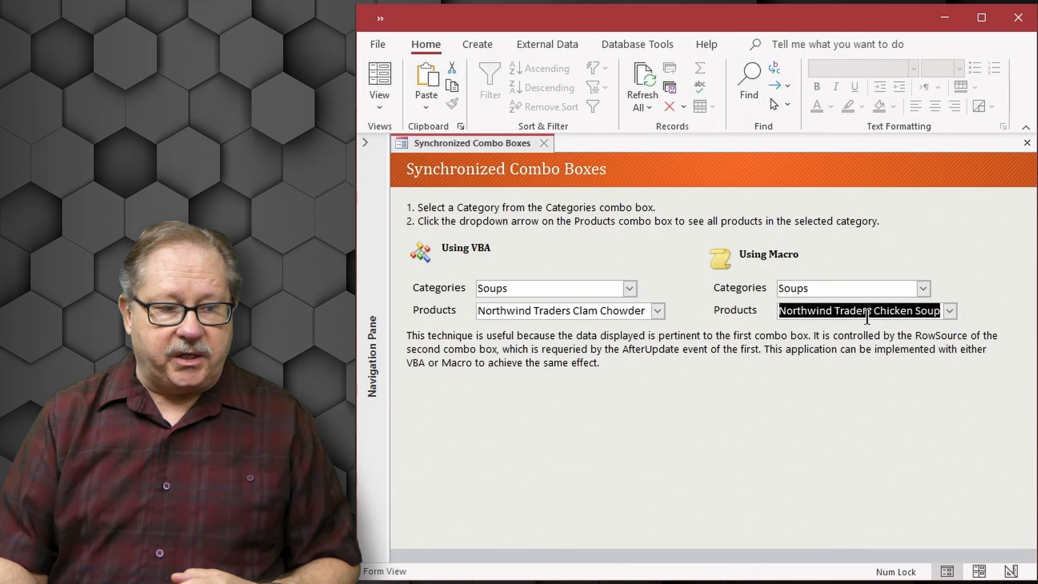
pyautogui.moveTo(872, 384)
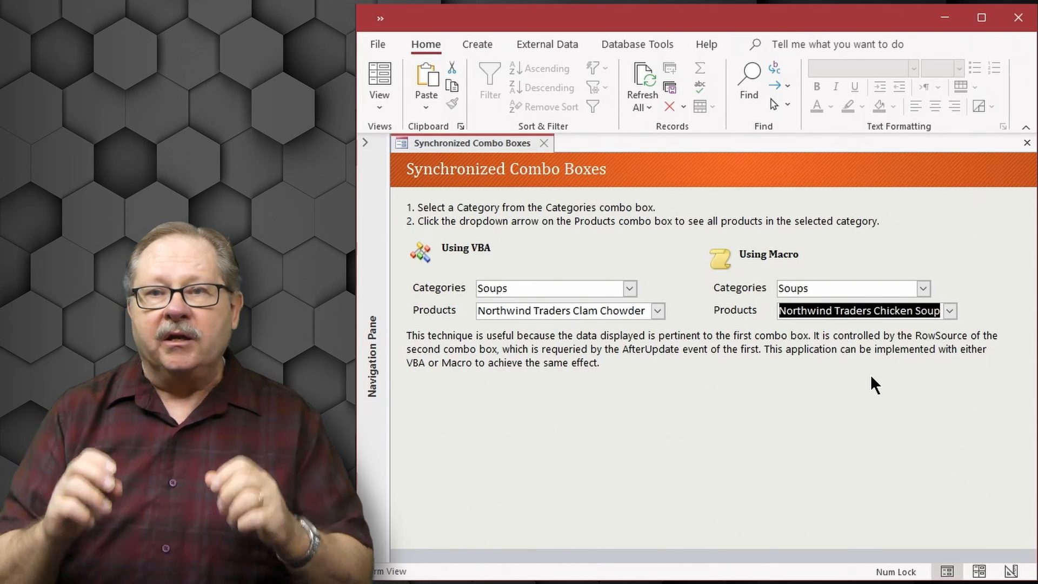
# Step: Show the Navigation Pane and the Relationships window linking Categories to Products by CategoryID
pyautogui.click(637, 45)
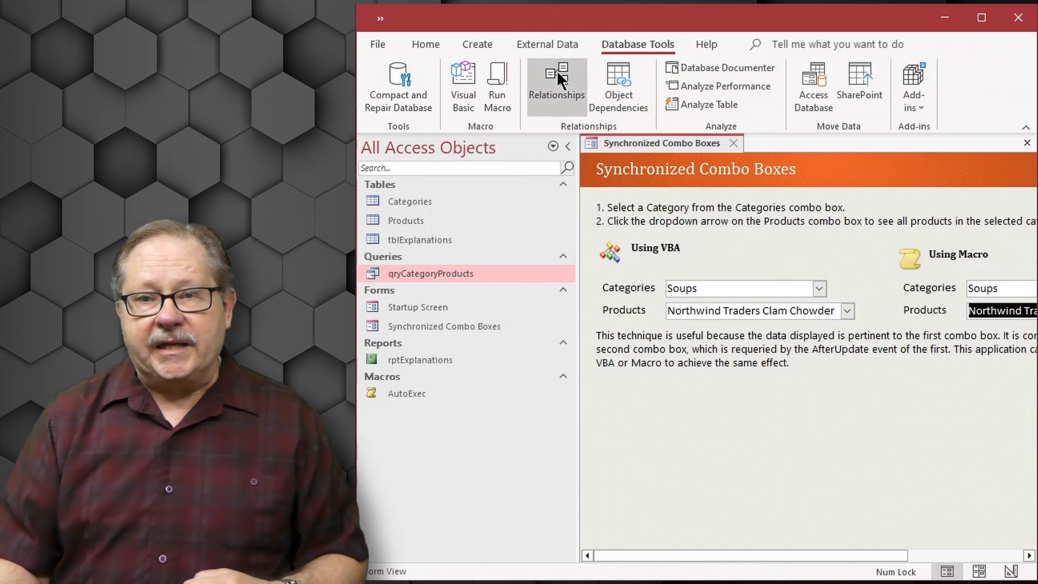
pyautogui.click(557, 81)
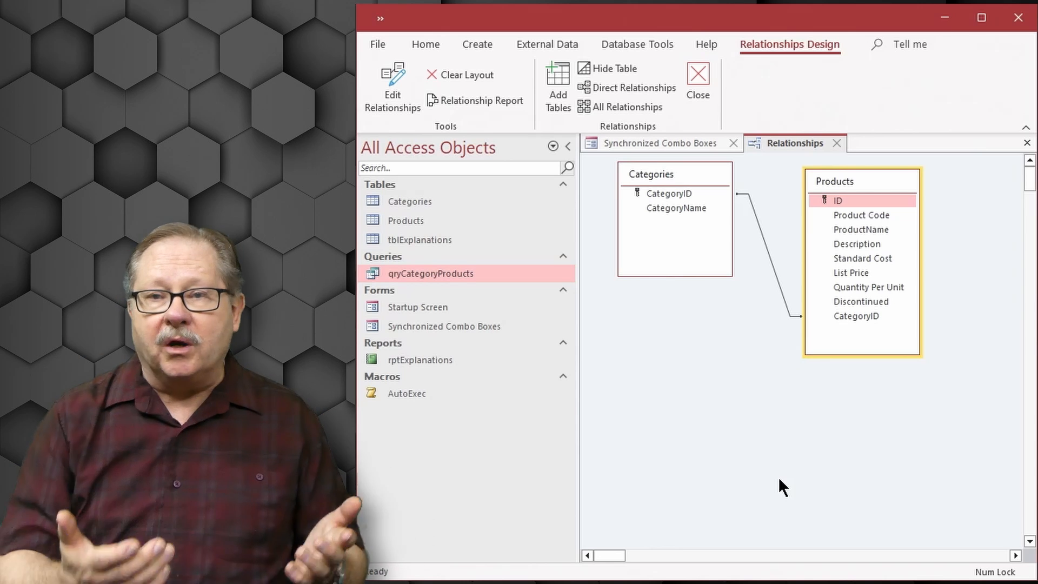
pyautogui.moveTo(766, 272)
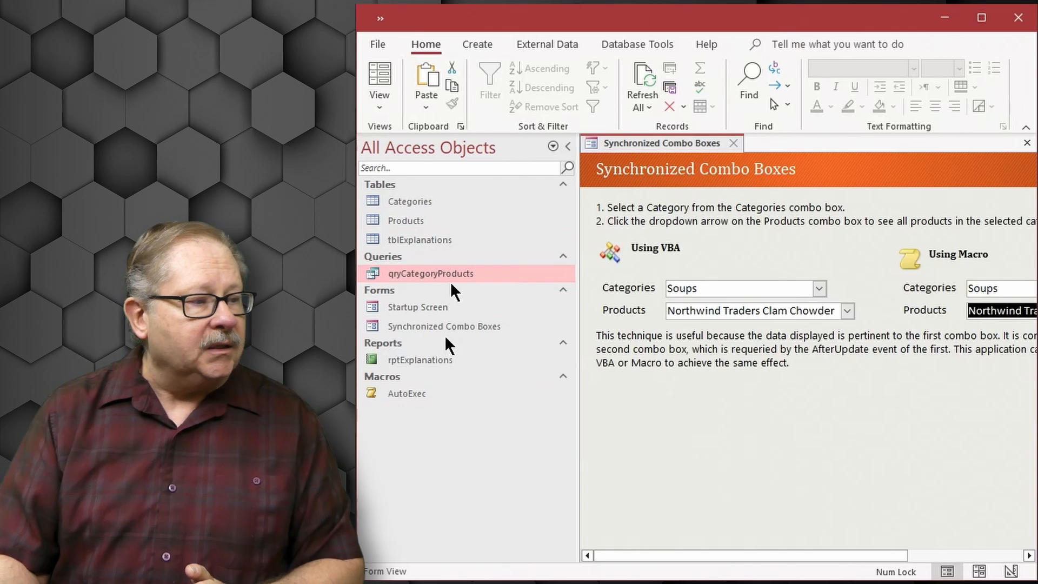
pyautogui.moveTo(398, 227)
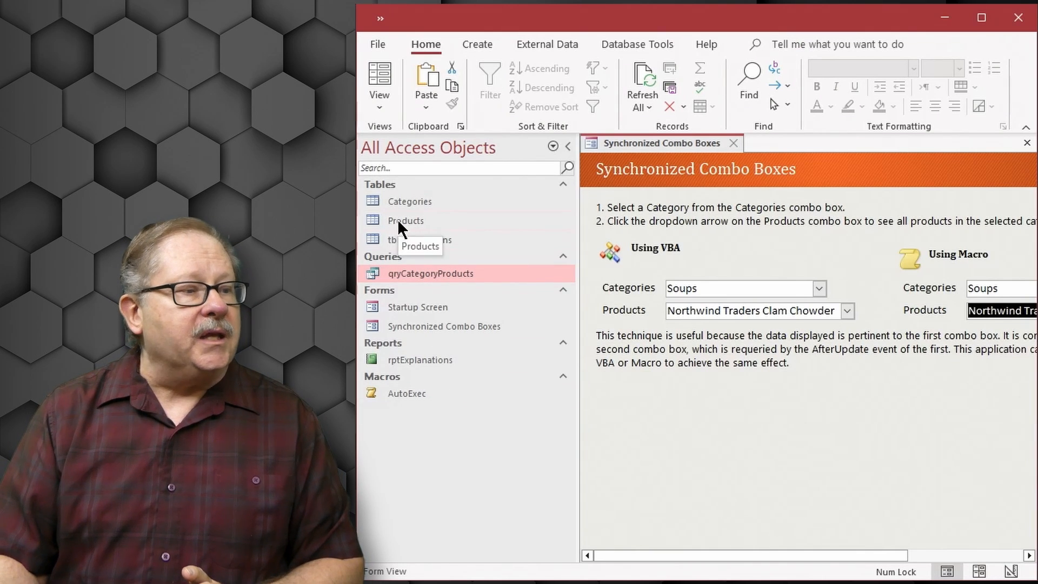
# Step: Open the Categories table from the Navigation Pane to review its 17 records
pyautogui.doubleClick(409, 201)
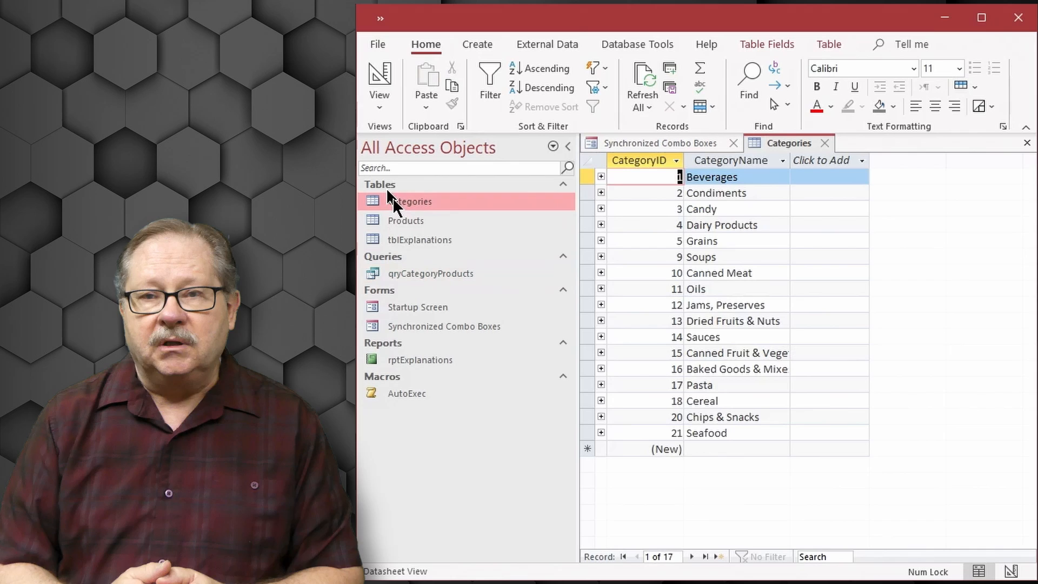
pyautogui.click(601, 177)
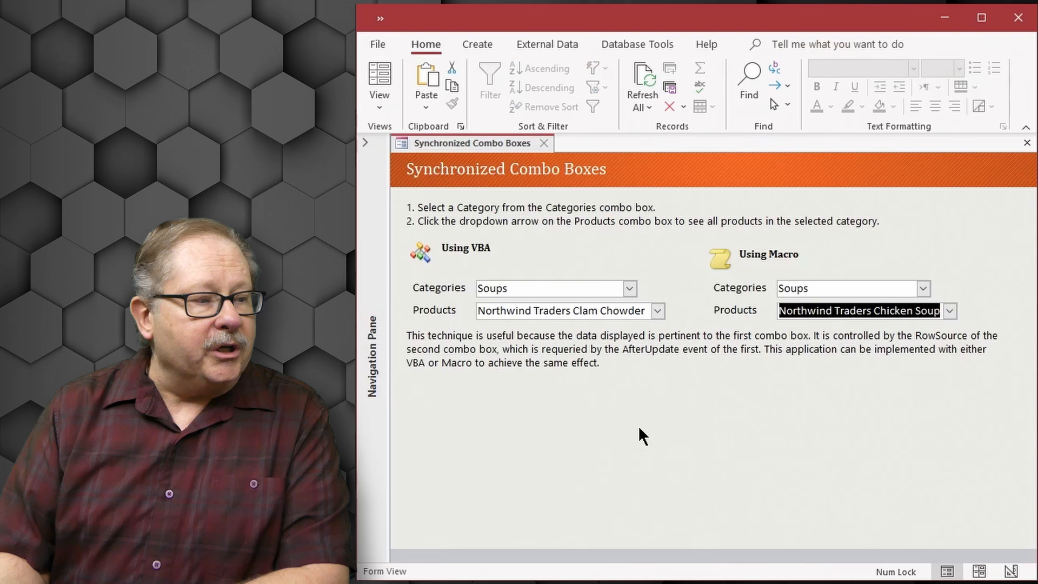
pyautogui.moveTo(596, 400)
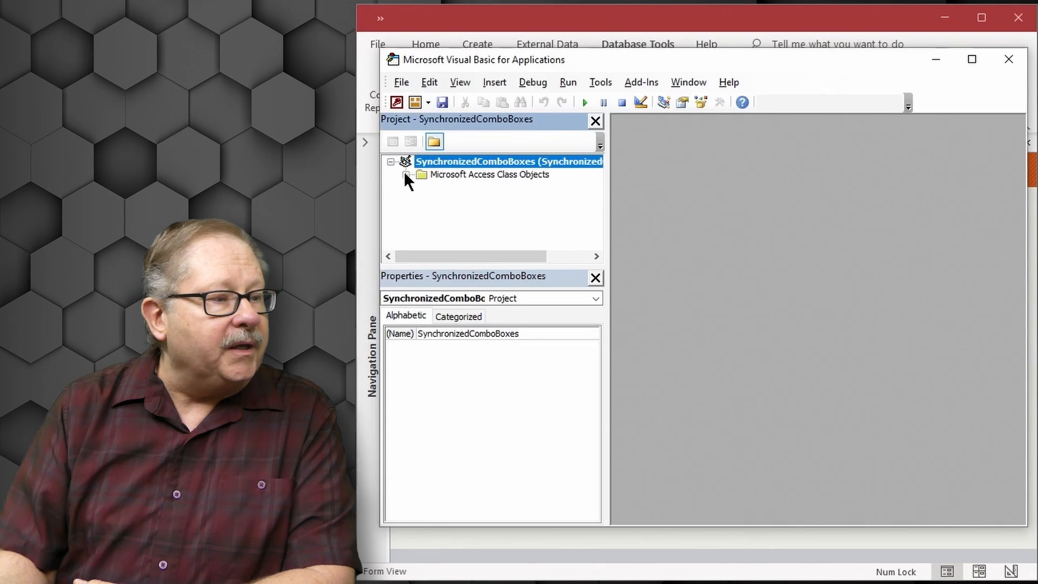
# Step: Open Form_Synchronized Combo Boxes code and highlight the cboCategories_AfterUpdate SQL setting cboProducts' RowSource
pyautogui.click(406, 174)
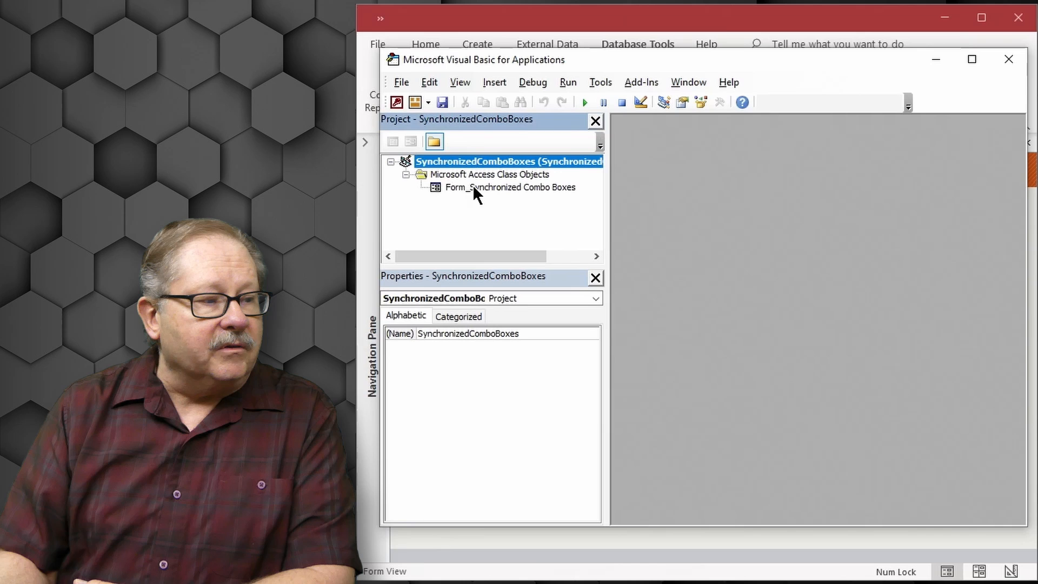
pyautogui.doubleClick(511, 187)
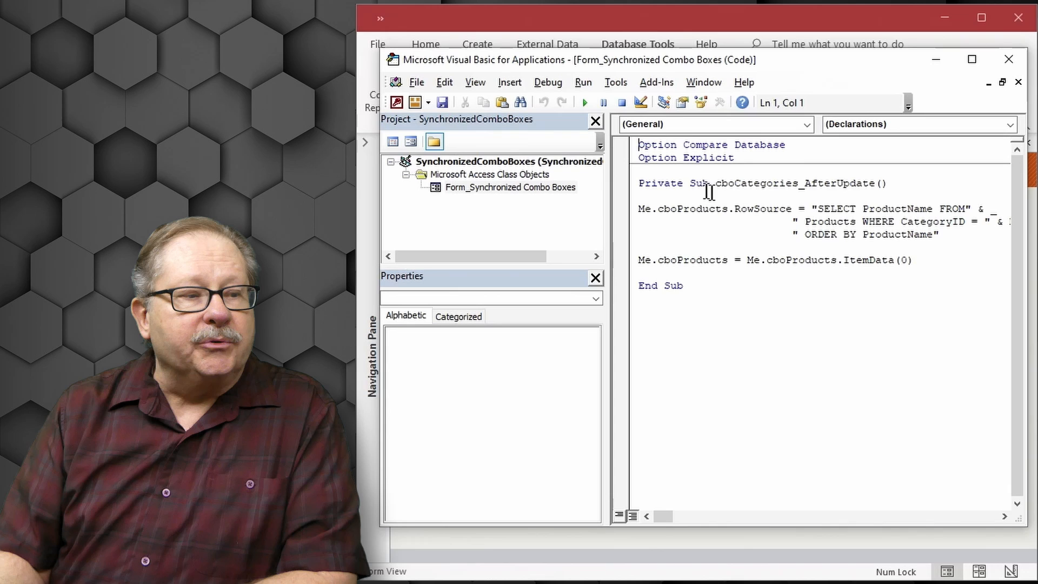
pyautogui.doubleClick(815, 182)
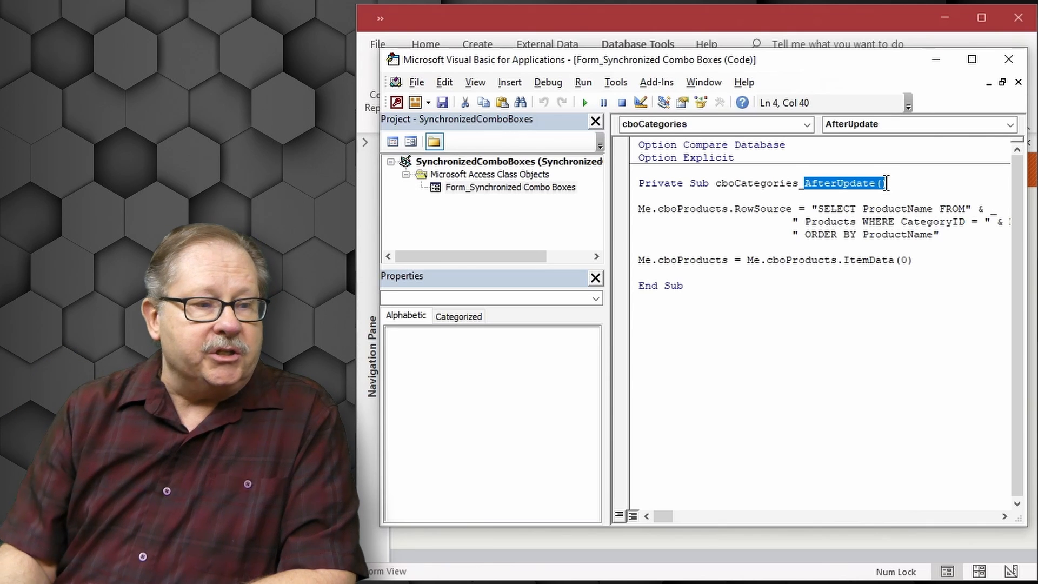
pyautogui.moveTo(808, 208); pyautogui.dragTo(937, 233)
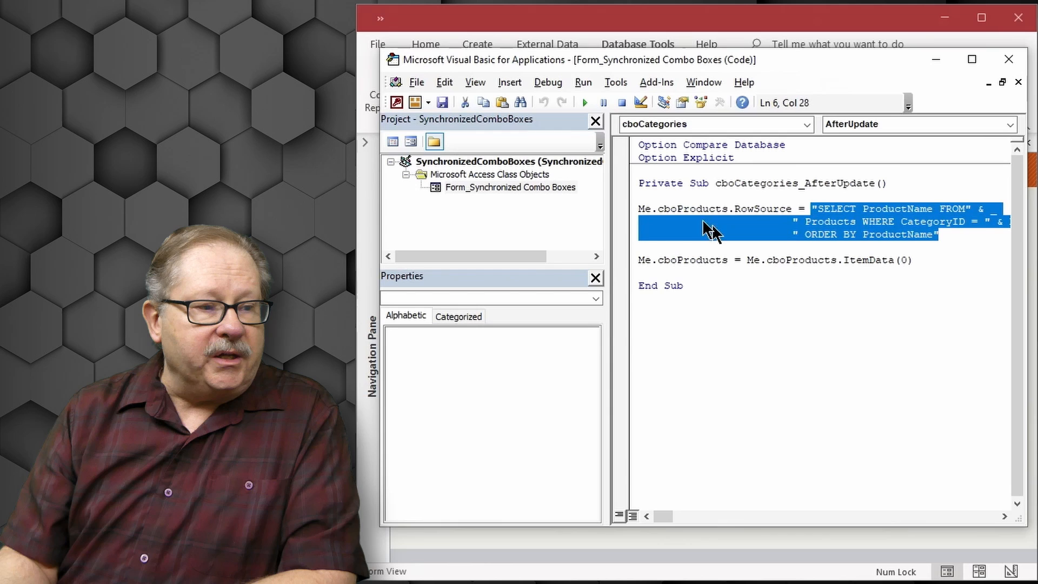
pyautogui.moveTo(904, 220)
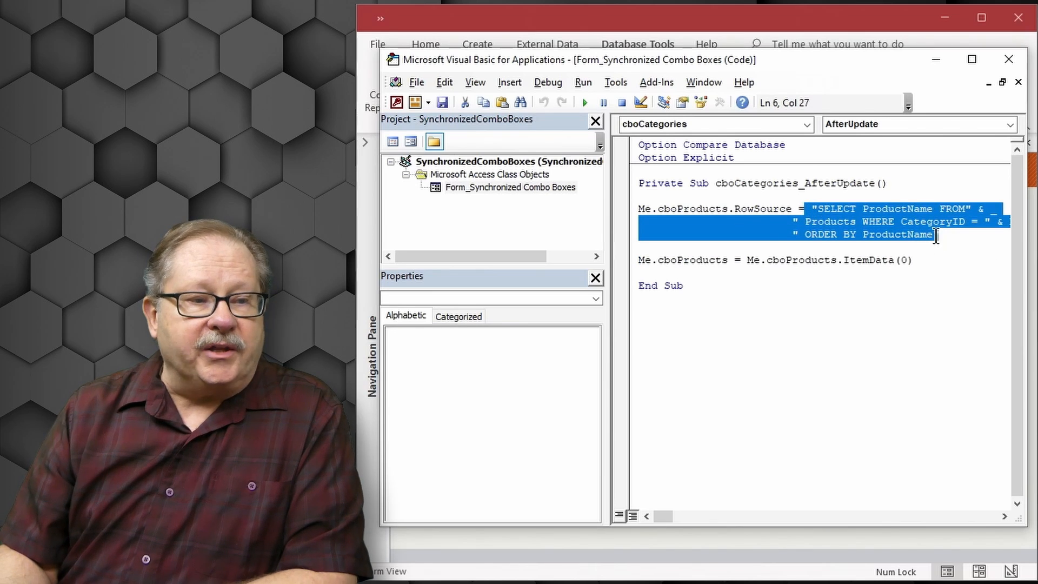
pyautogui.moveTo(760, 209)
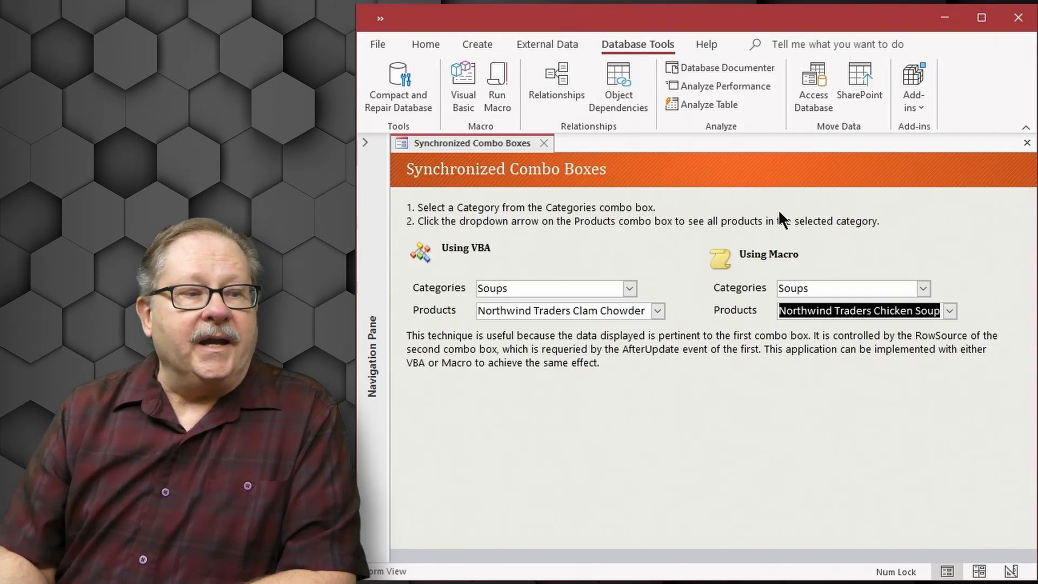
pyautogui.moveTo(836, 272)
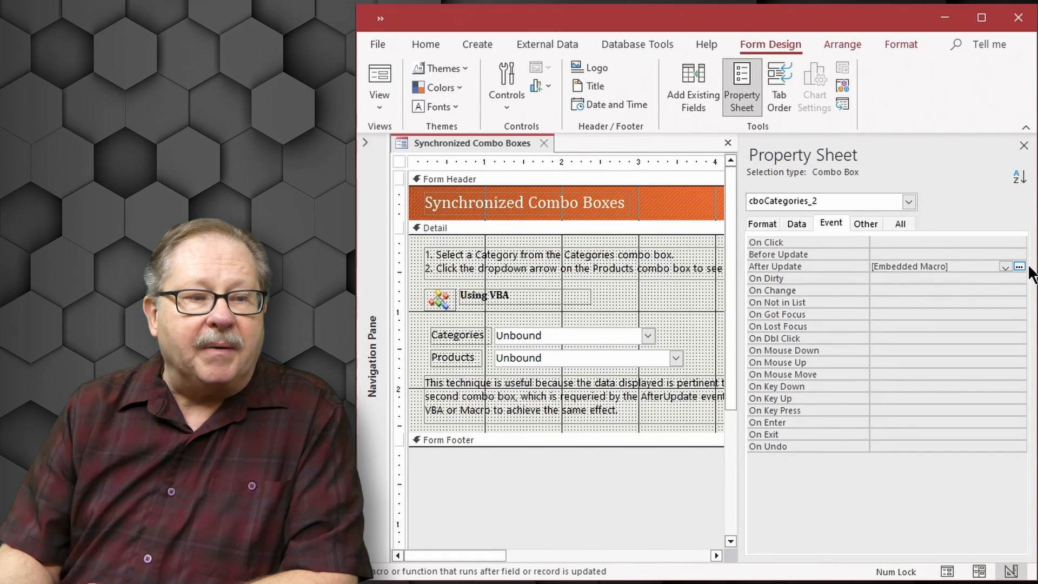
# Step: View the categories box's embedded After Update macro, then run the form in Form View with the Navigation Pane shown
pyautogui.click(1022, 266)
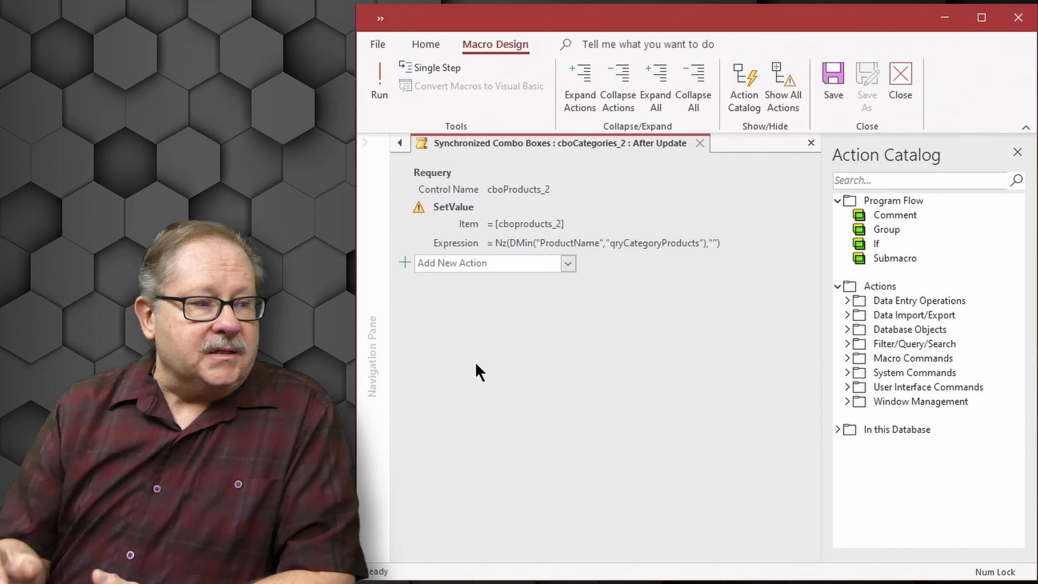
pyautogui.moveTo(415, 177)
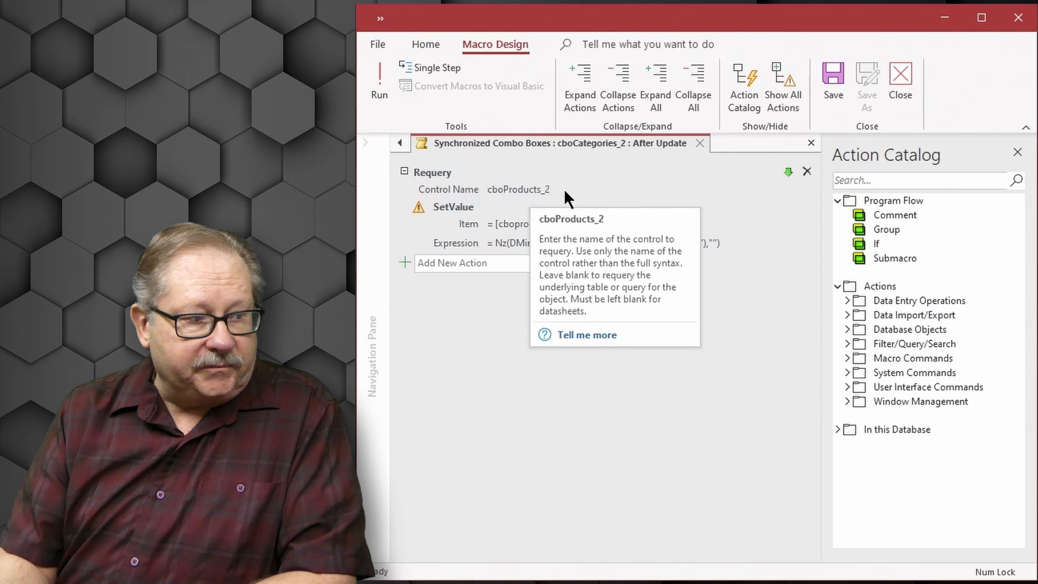
pyautogui.moveTo(533, 201)
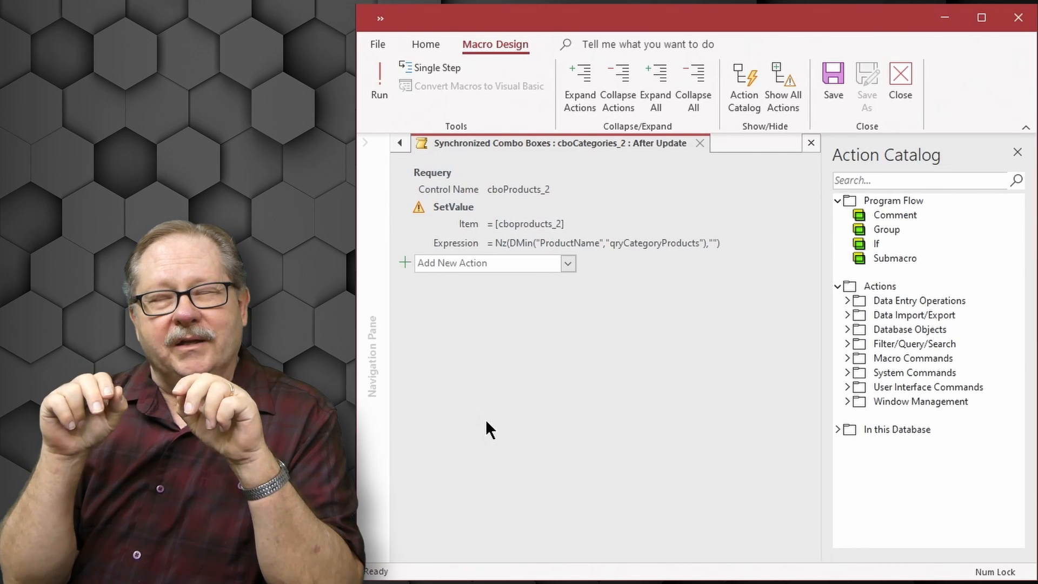
pyautogui.moveTo(627, 303)
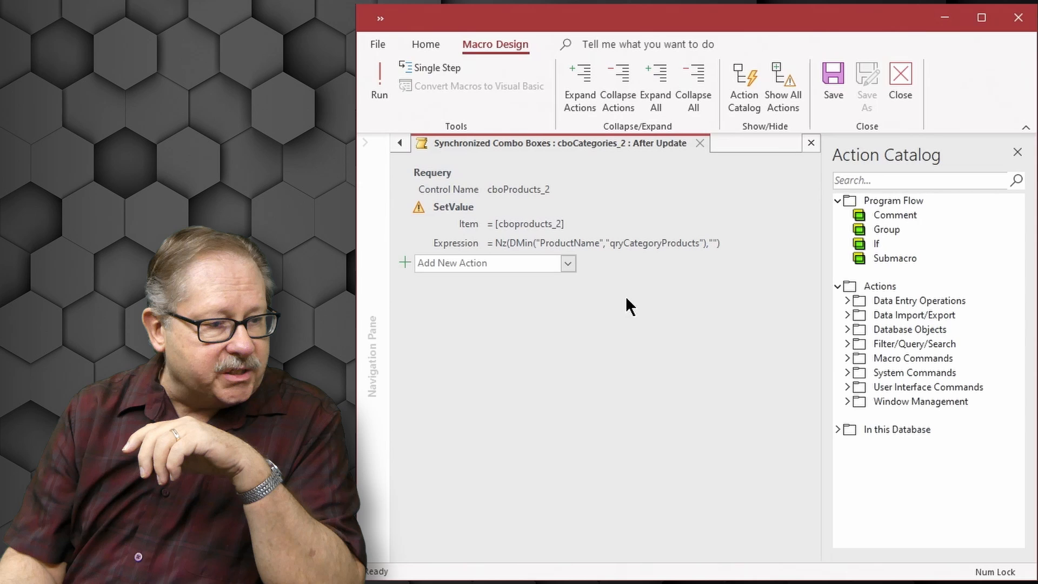
pyautogui.moveTo(715, 249)
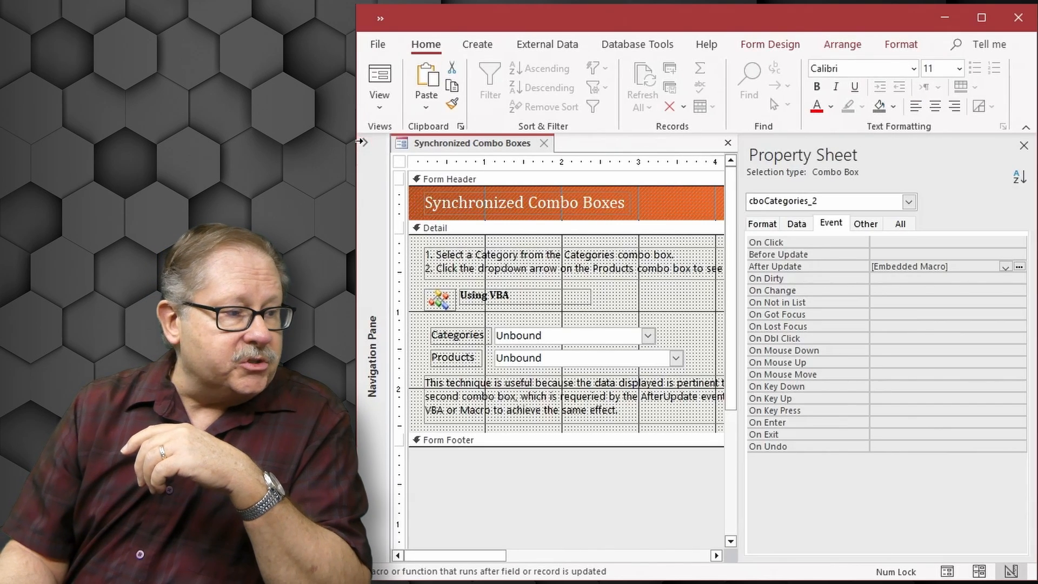
pyautogui.click(378, 74)
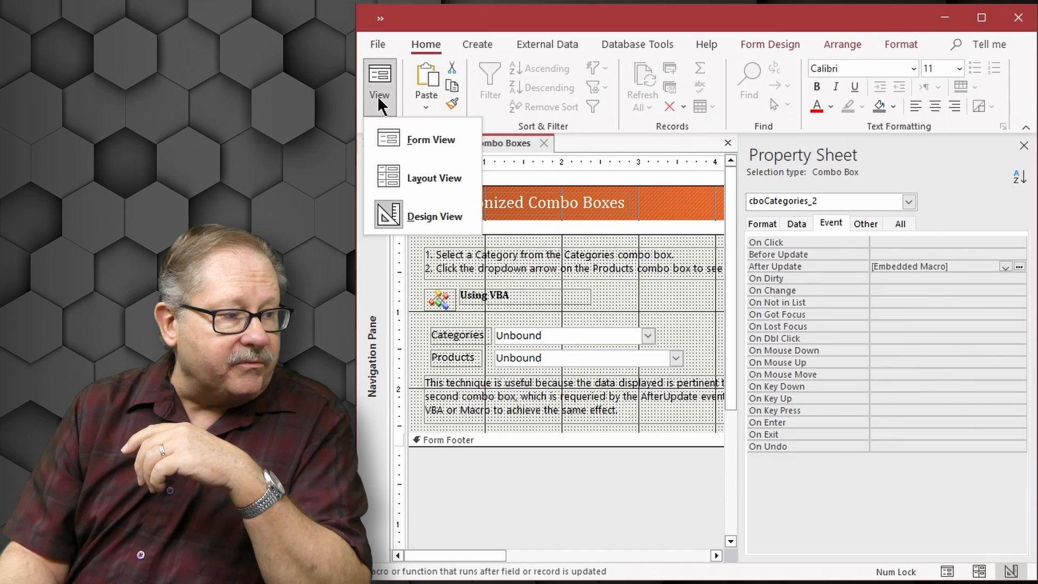
pyautogui.click(432, 139)
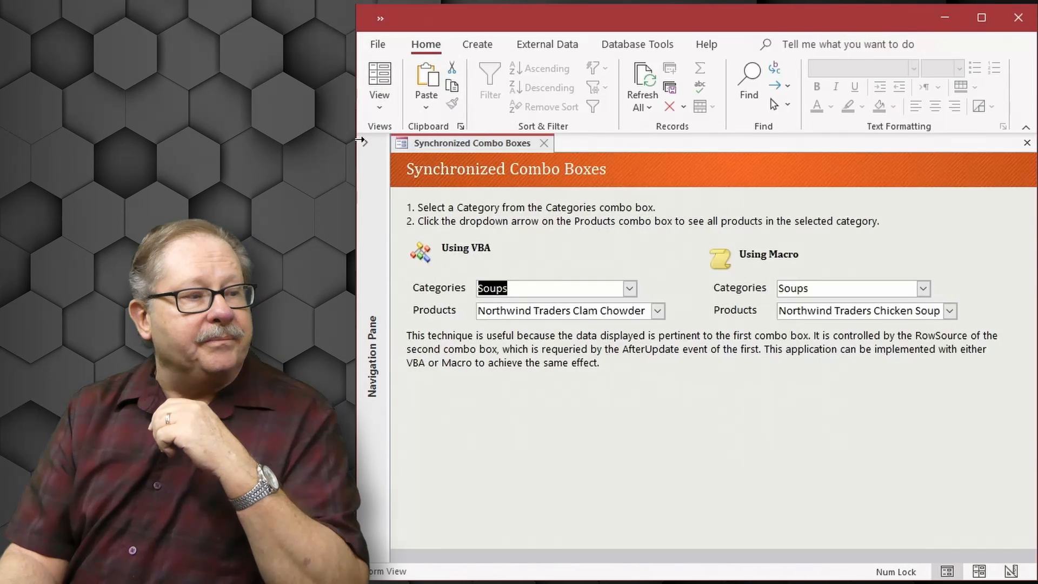
pyautogui.click(363, 141)
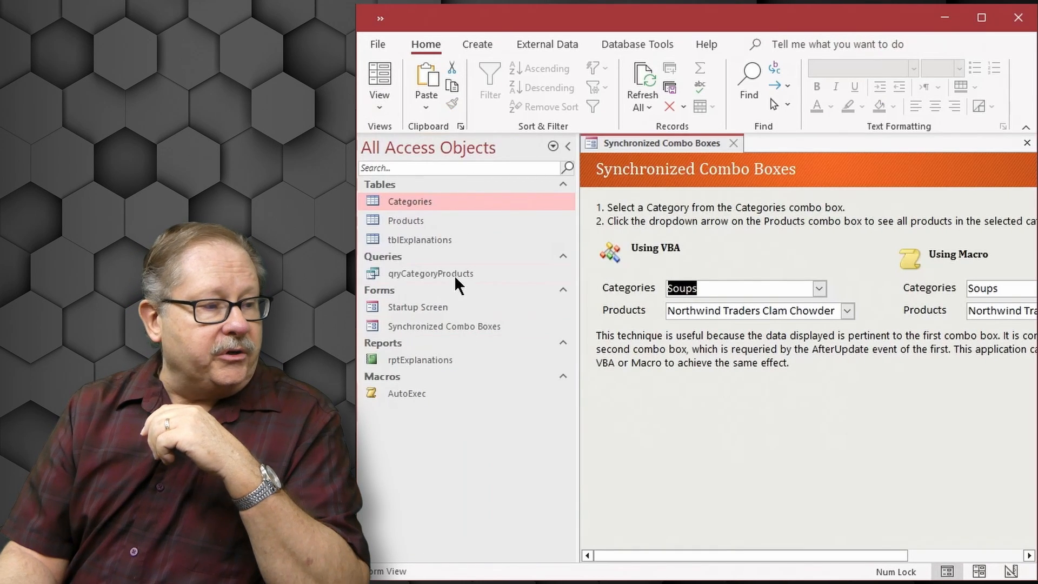
# Step: Open the qryCategoryProducts query from the Navigation Pane
pyautogui.doubleClick(431, 273)
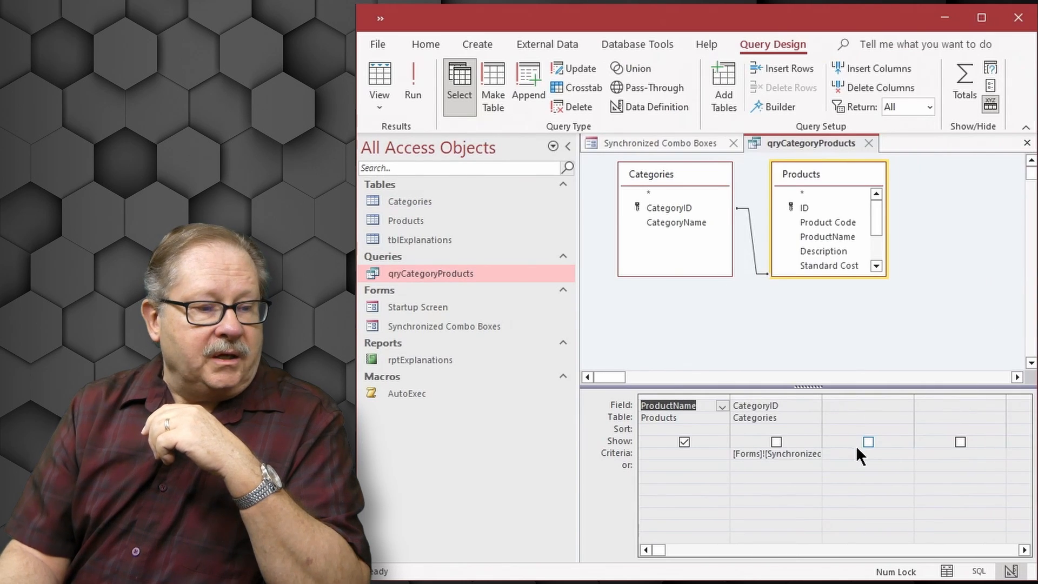
pyautogui.moveTo(407, 122)
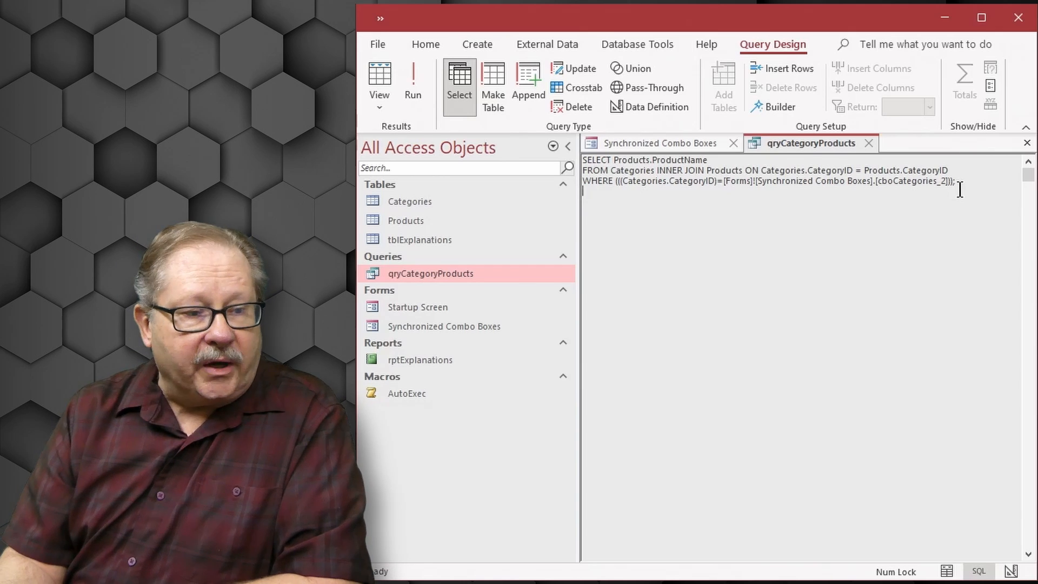
# Step: In form design, confirm cboProducts_2's Data properties use Table/Query row source qryCategoryProducts
pyautogui.click(657, 143)
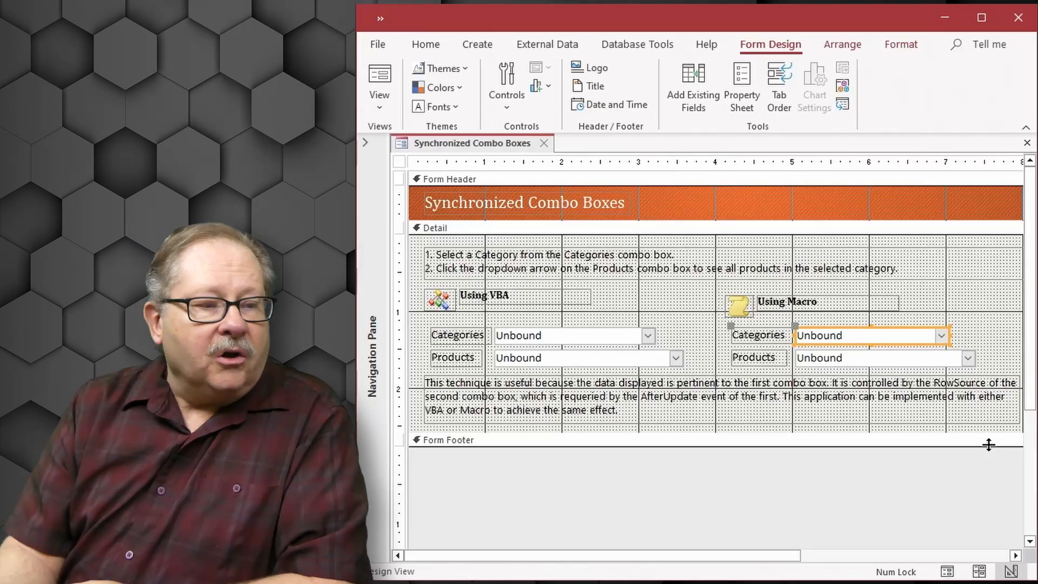
pyautogui.moveTo(720, 381)
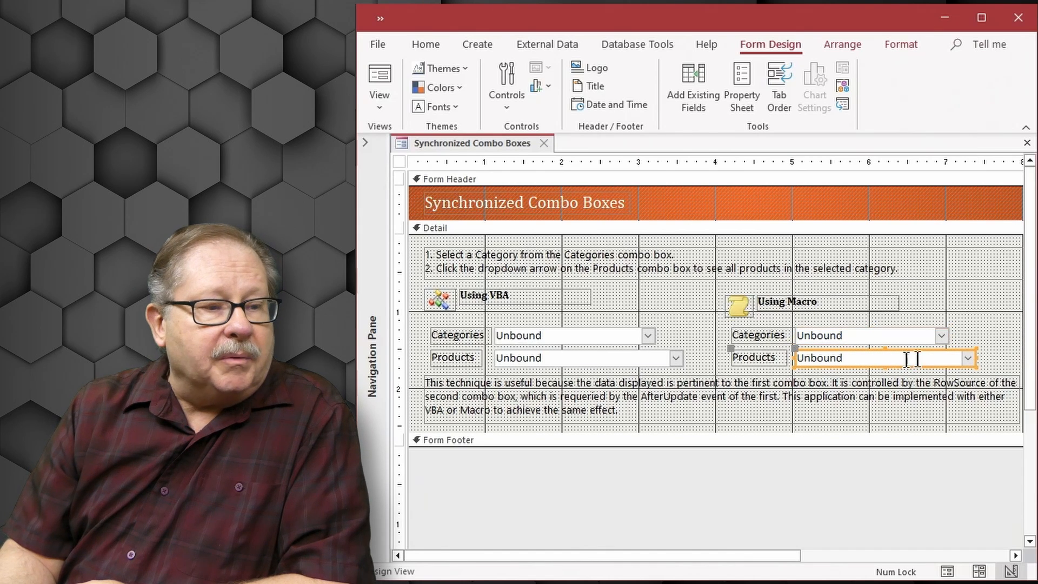
pyautogui.click(742, 86)
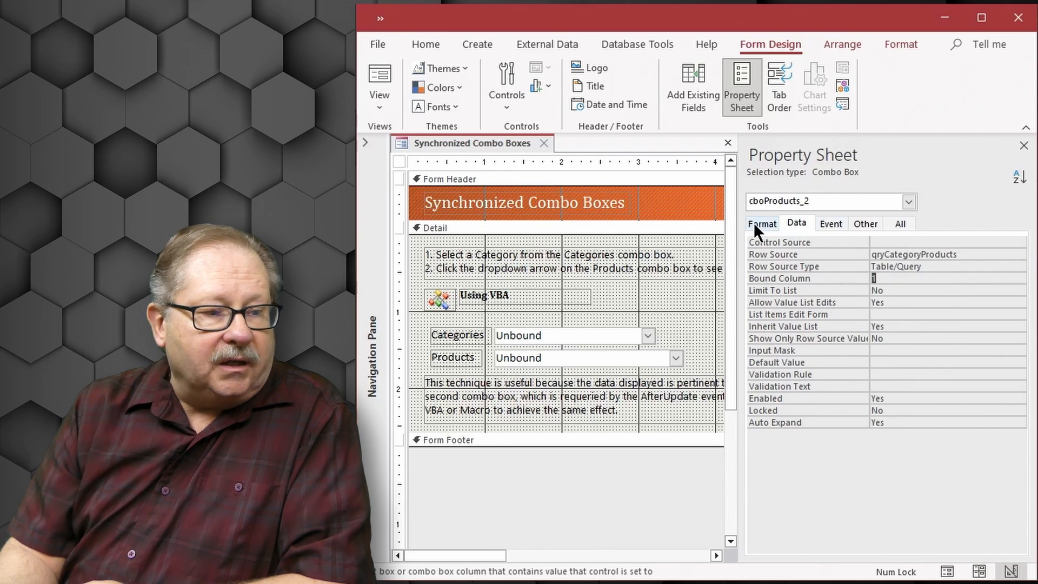
pyautogui.click(761, 224)
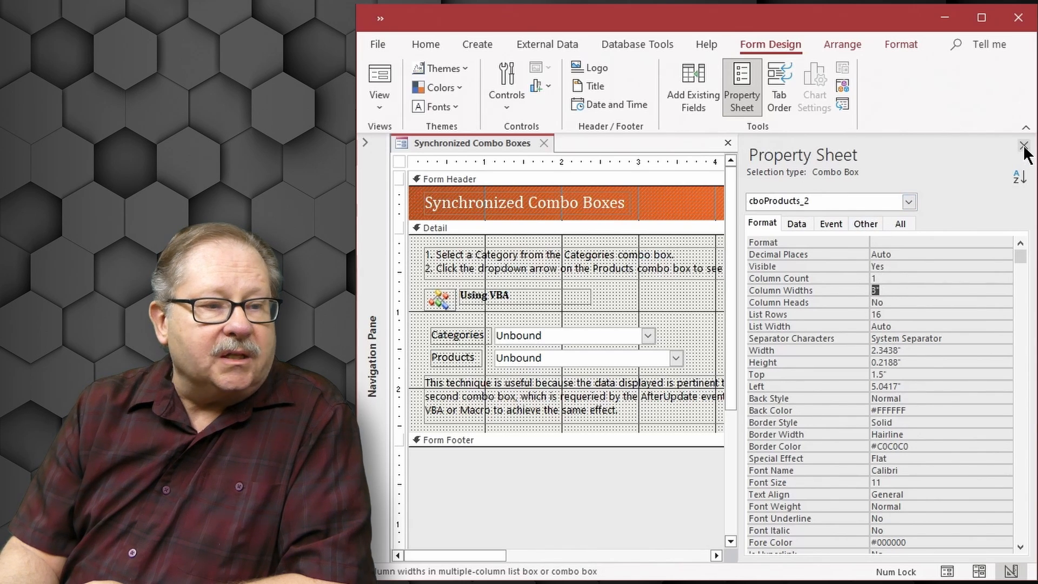
pyautogui.click(796, 223)
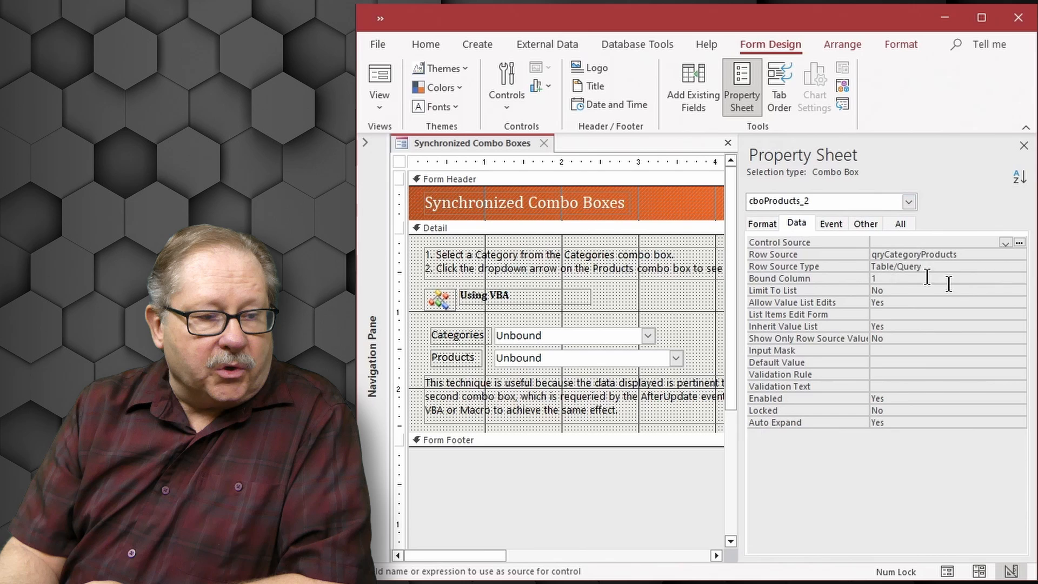
pyautogui.click(905, 266)
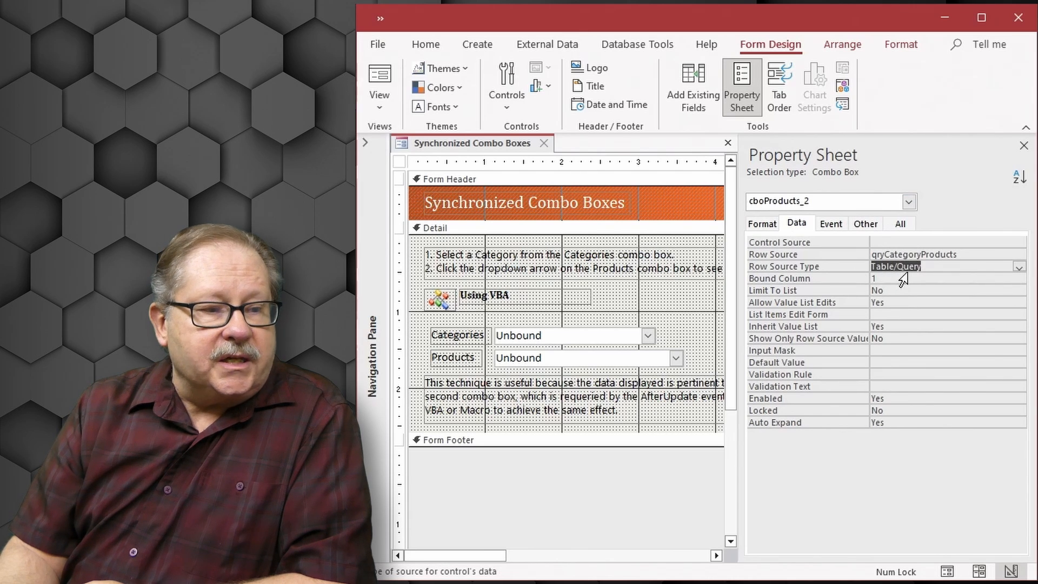
pyautogui.click(761, 223)
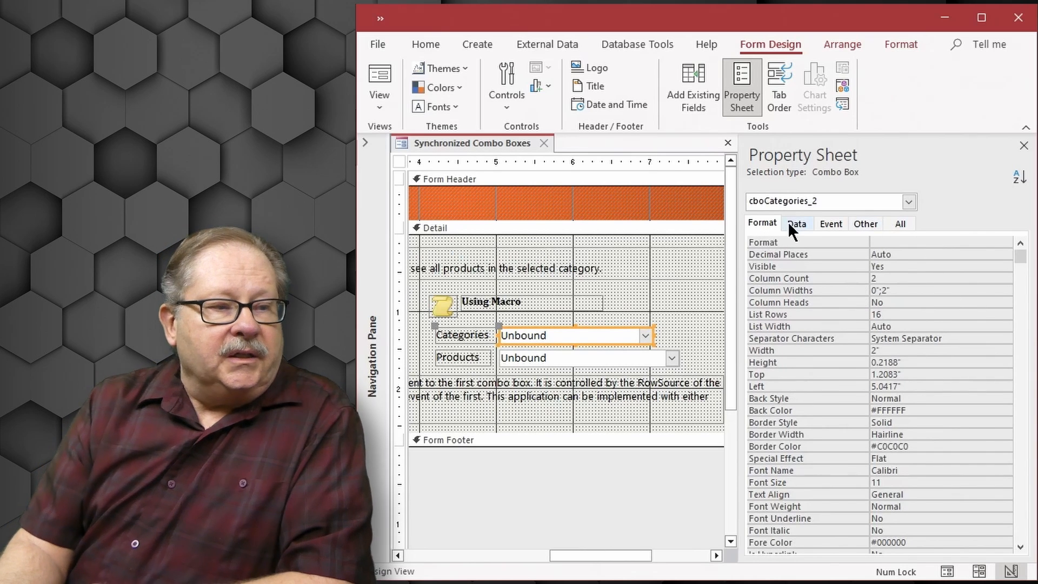
# Step: Confirm cboCategories_2 draws rows from Categories with two columns of widths 0";2", then close the Property Sheet
pyautogui.click(797, 222)
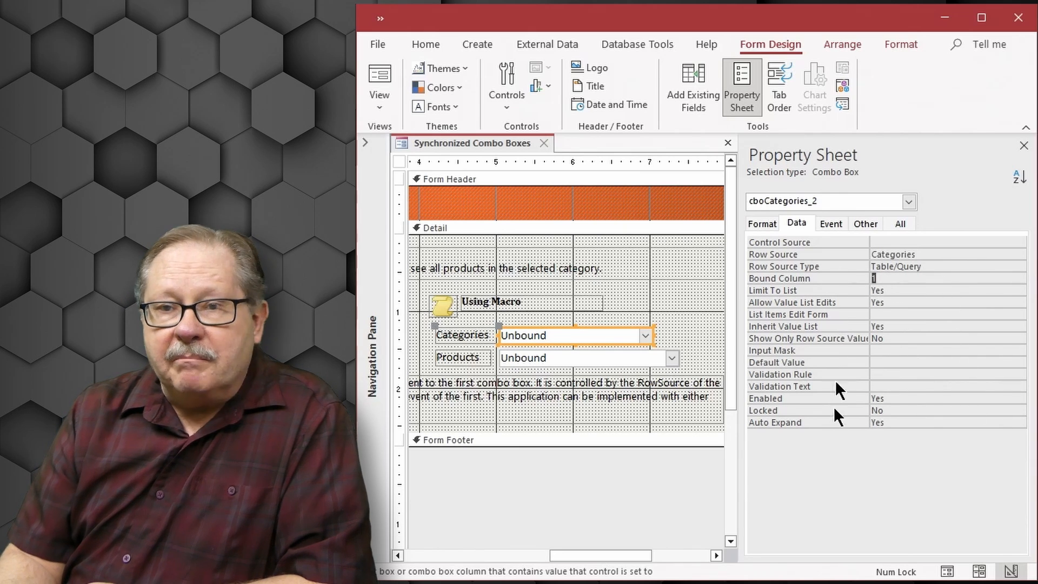
pyautogui.click(761, 223)
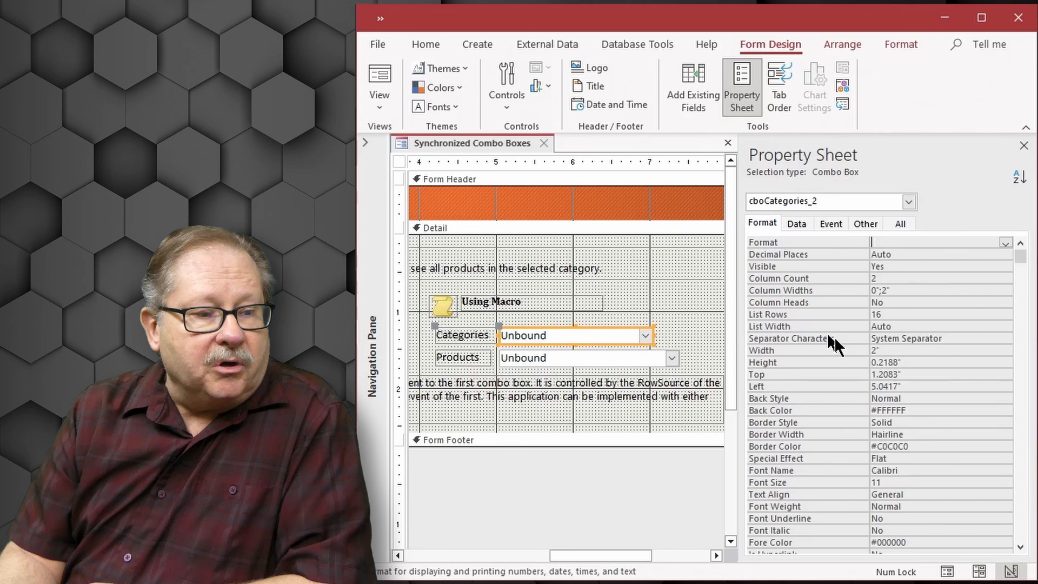
pyautogui.click(897, 290)
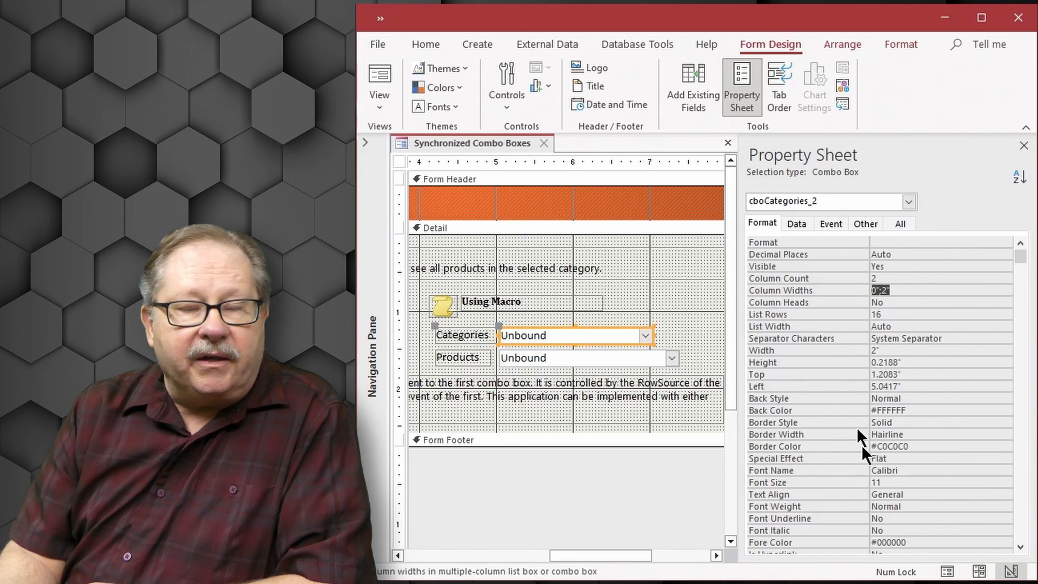
pyautogui.moveTo(866, 463)
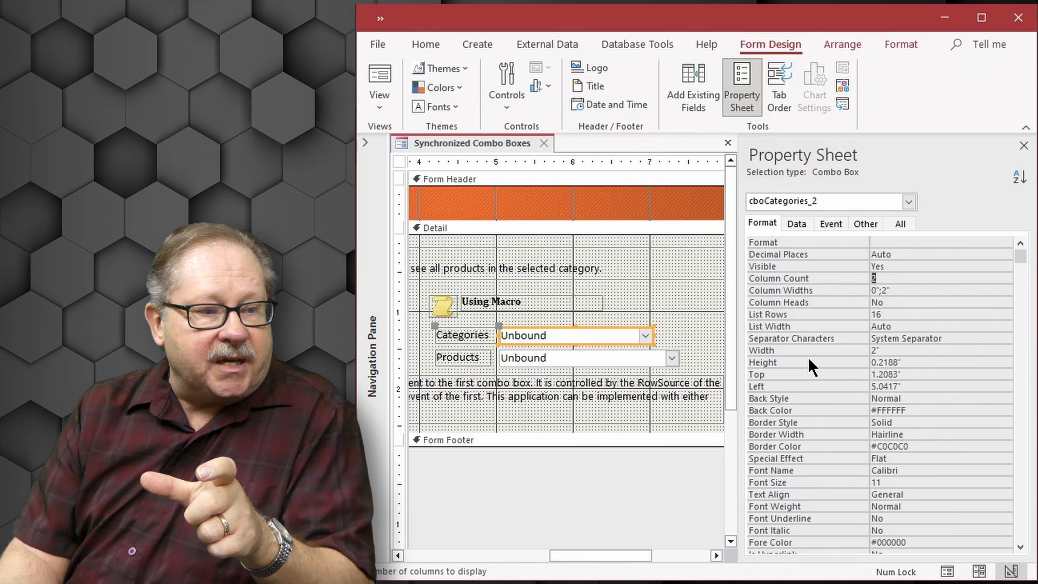
pyautogui.click(795, 223)
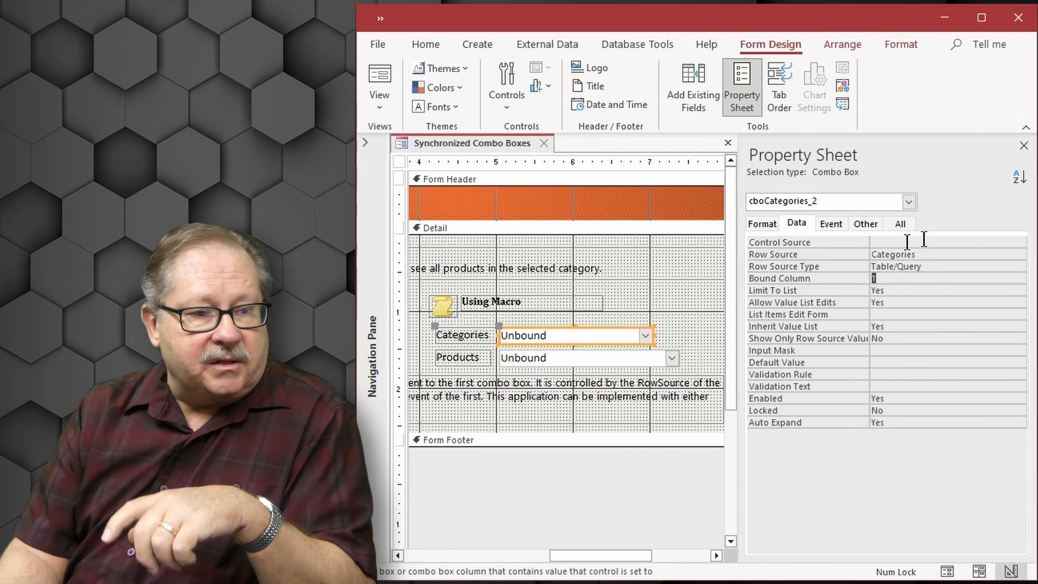
pyautogui.click(1023, 145)
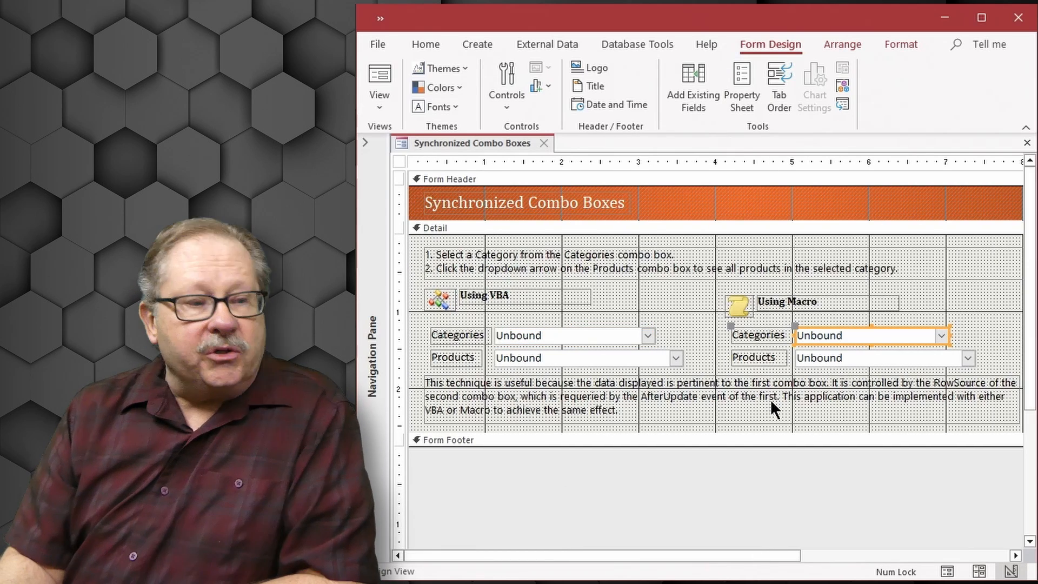
pyautogui.moveTo(738, 245)
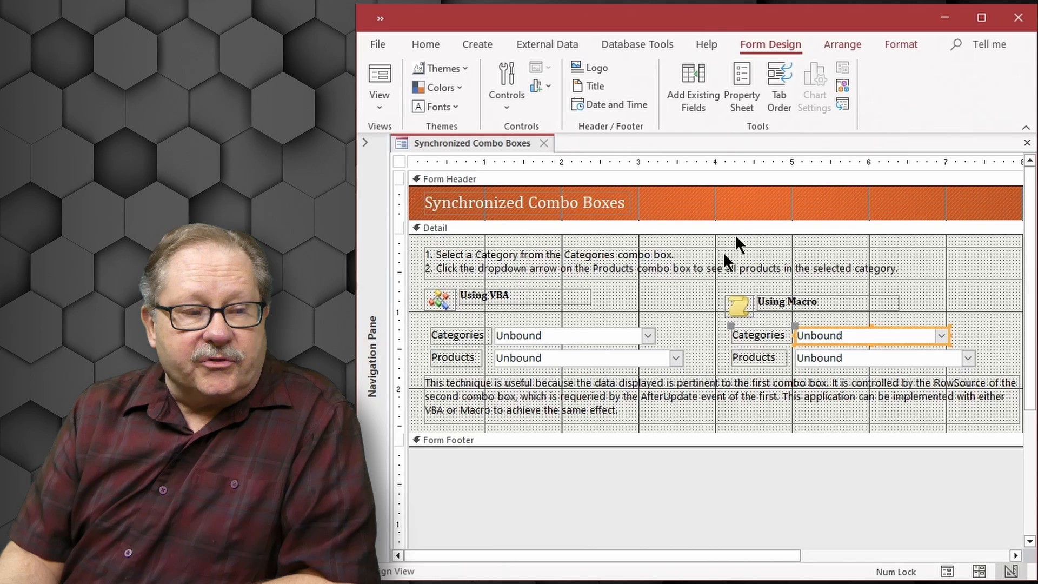
pyautogui.moveTo(445, 374)
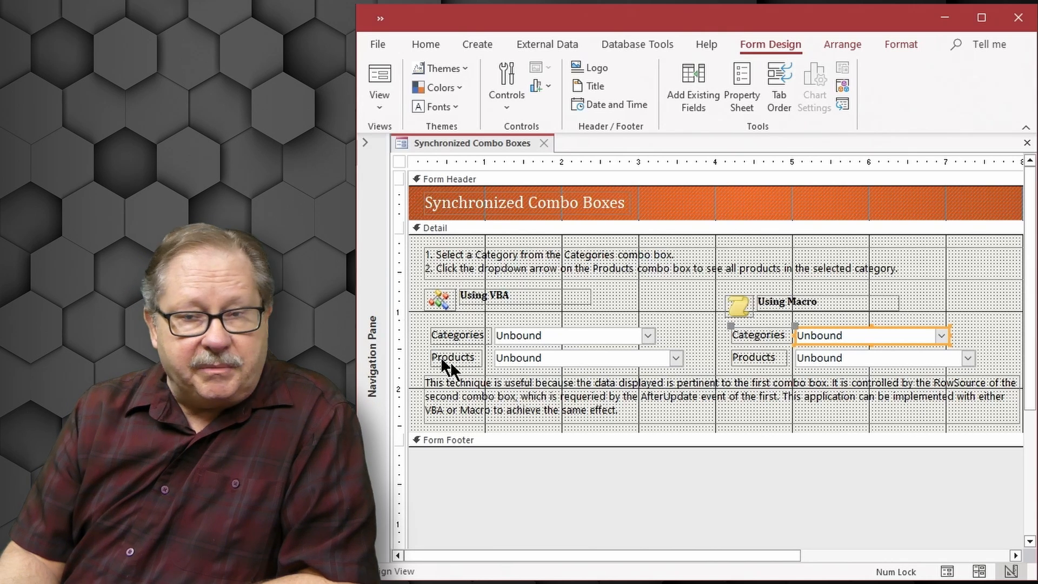
pyautogui.moveTo(575, 483)
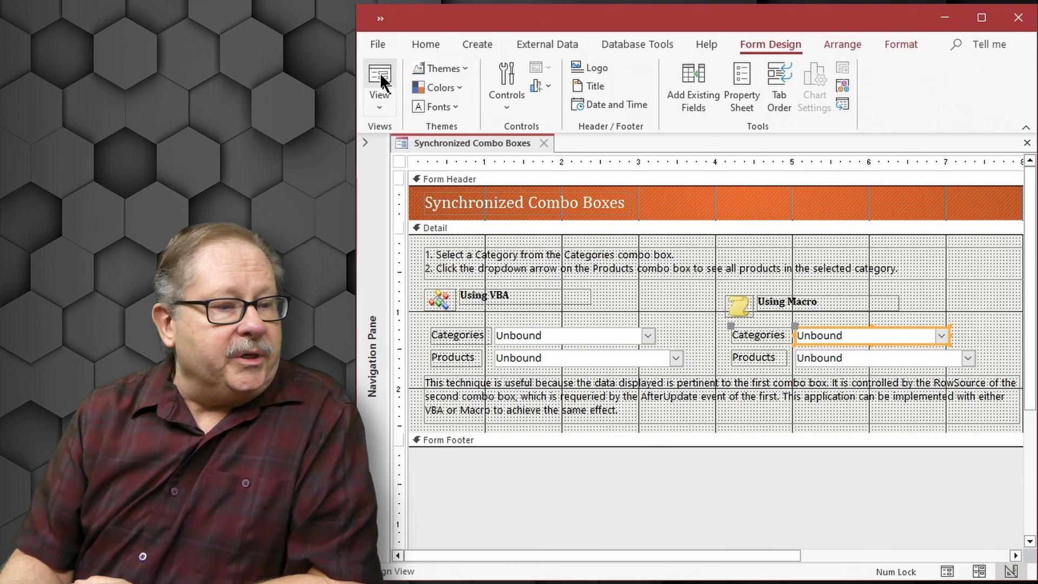
# Step: Run the form in Form View with both sections showing Soups and their products
pyautogui.click(379, 78)
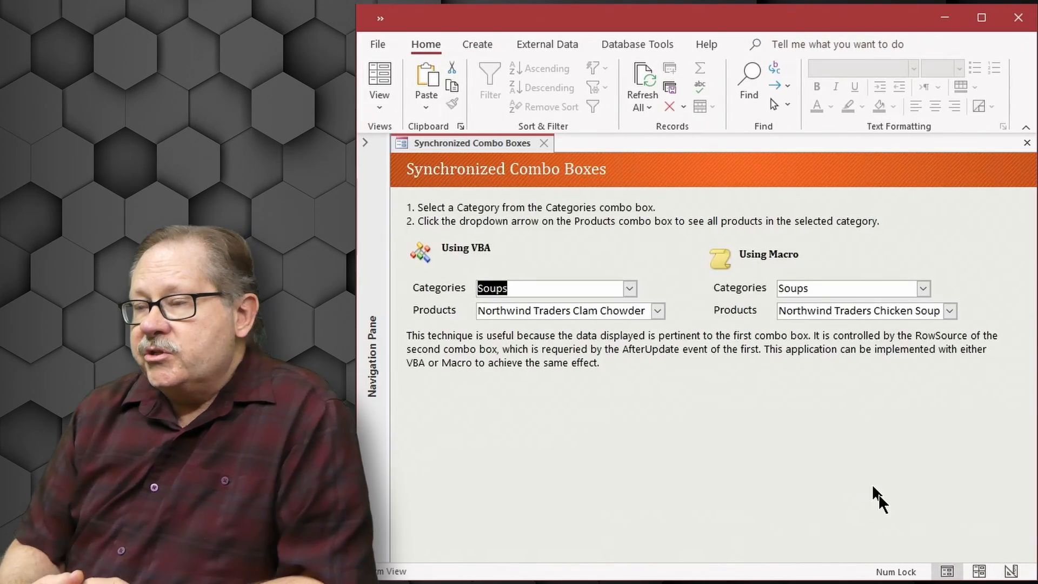